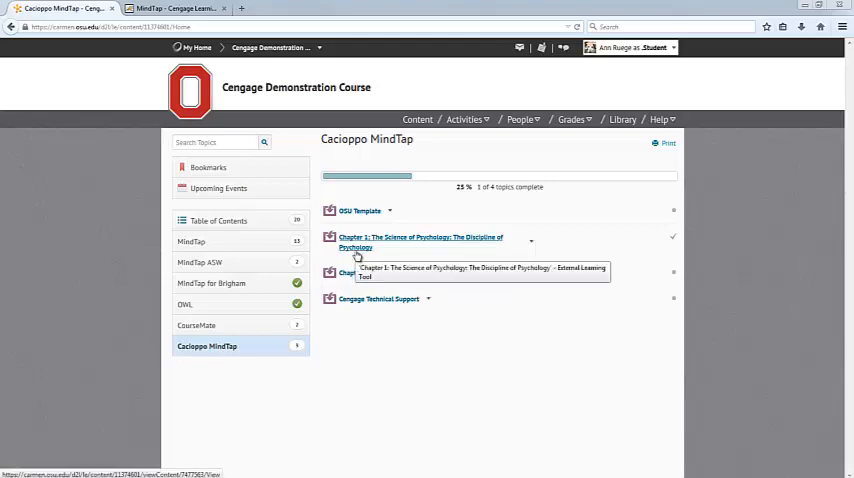
# Open the Chapter 1 Cacioppo MindTap course from Carmen and show the account menu.
pyautogui.click(420, 241)
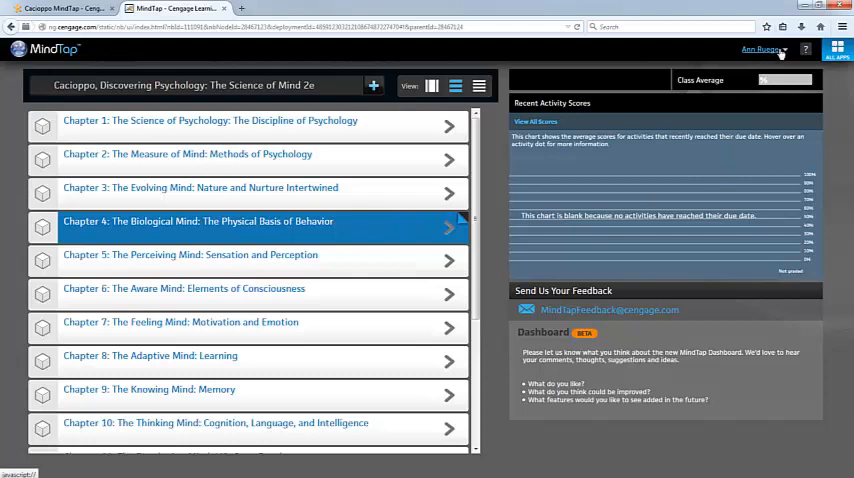
pyautogui.click(763, 49)
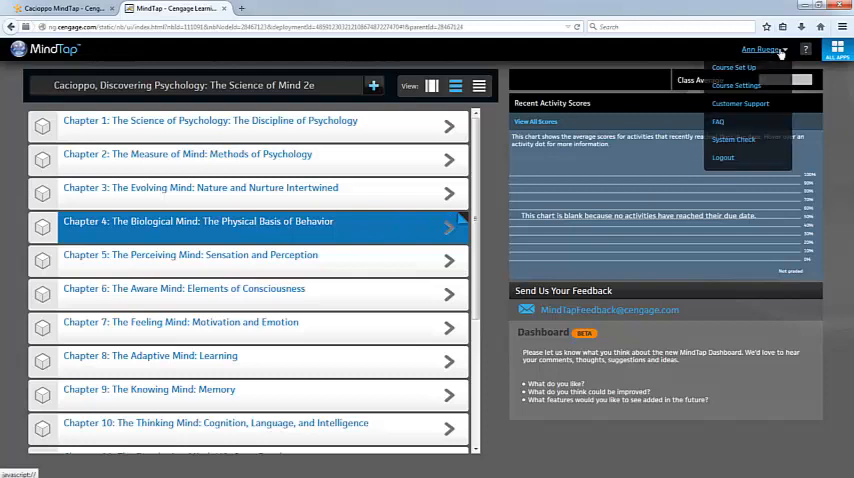
pyautogui.moveTo(735, 139)
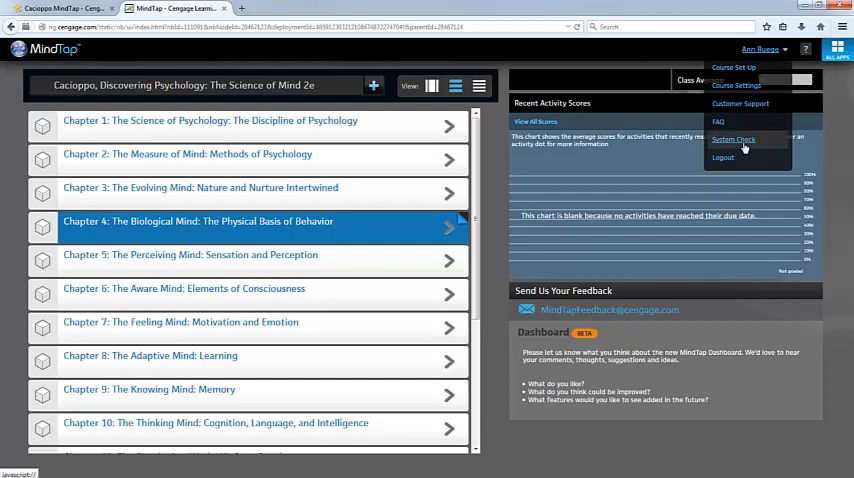
# Run MindTap's System Check, confirm all tests pass, then return to the Carmen tab.
pyautogui.click(733, 139)
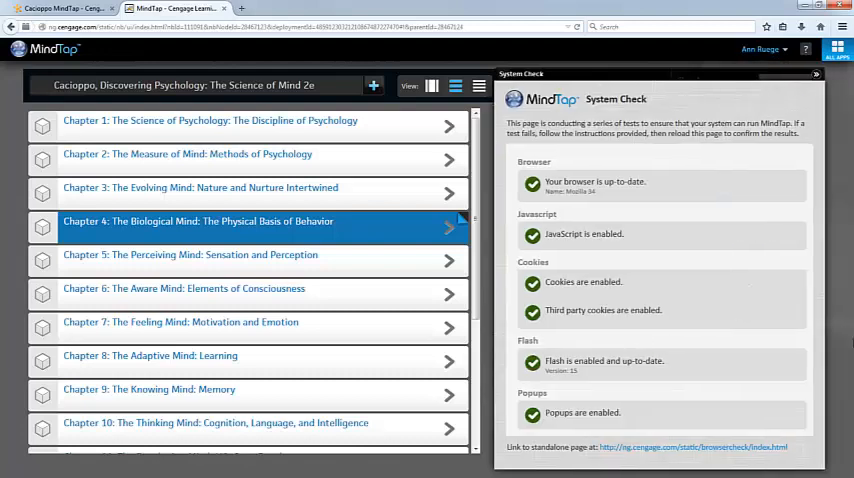
pyautogui.moveTo(744, 205)
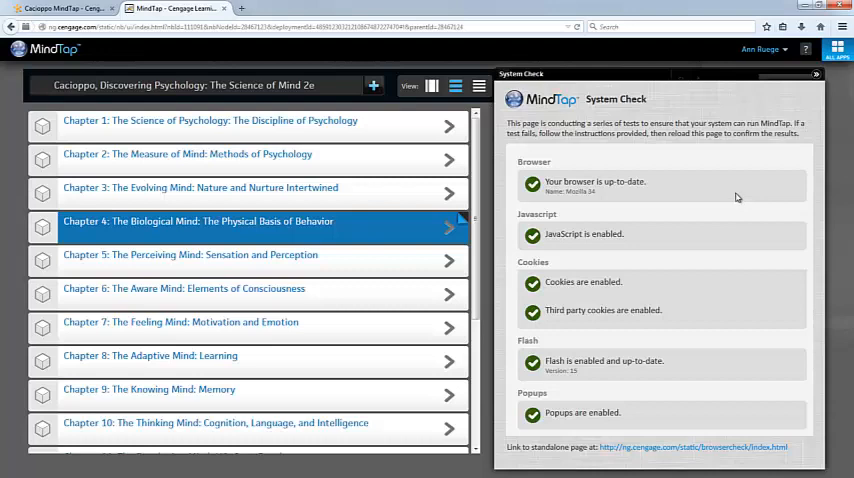
pyautogui.moveTo(702, 403)
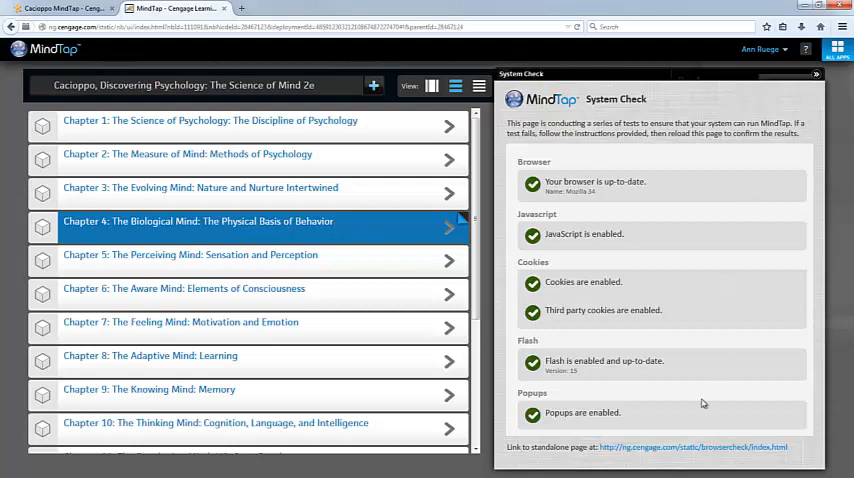
pyautogui.moveTo(697, 405)
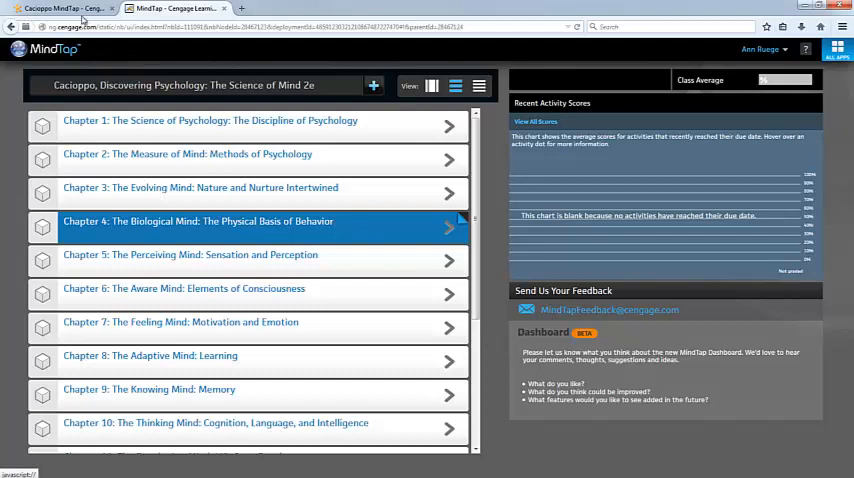
pyautogui.click(60, 8)
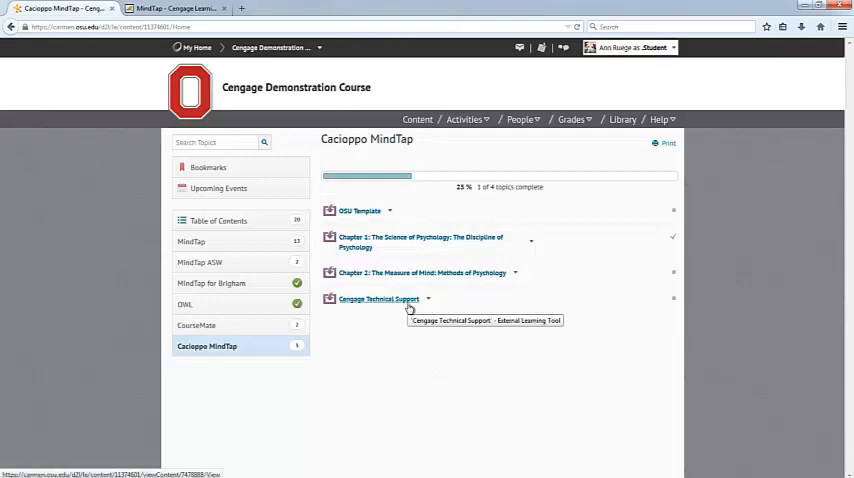
pyautogui.moveTo(402, 314)
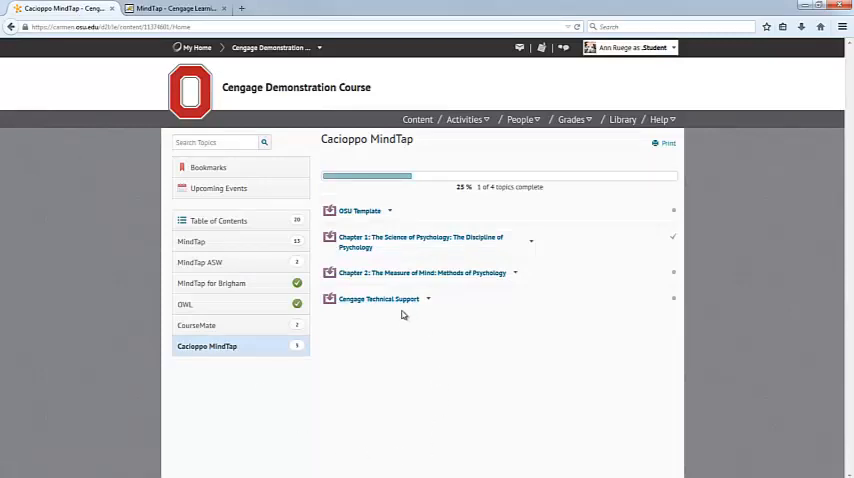
# Open Cengage Technical Support's new-case form and scroll down to the Create Case button.
pyautogui.click(379, 298)
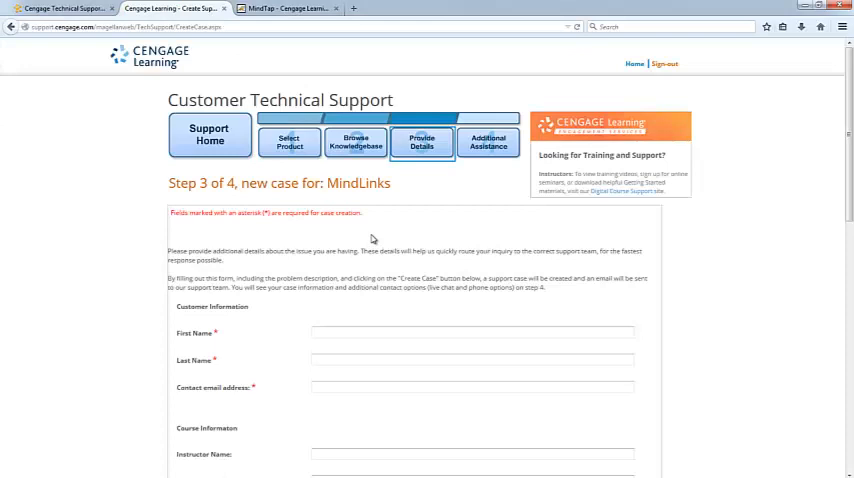
pyautogui.scroll(-3)
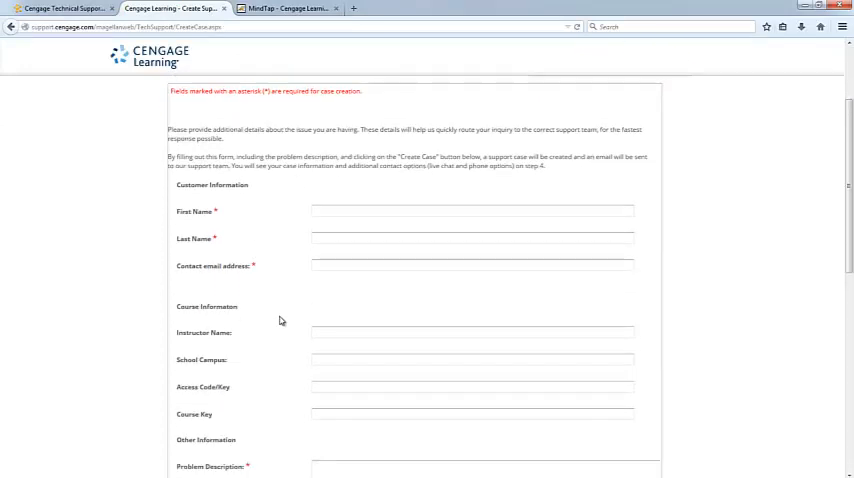
pyautogui.scroll(-3)
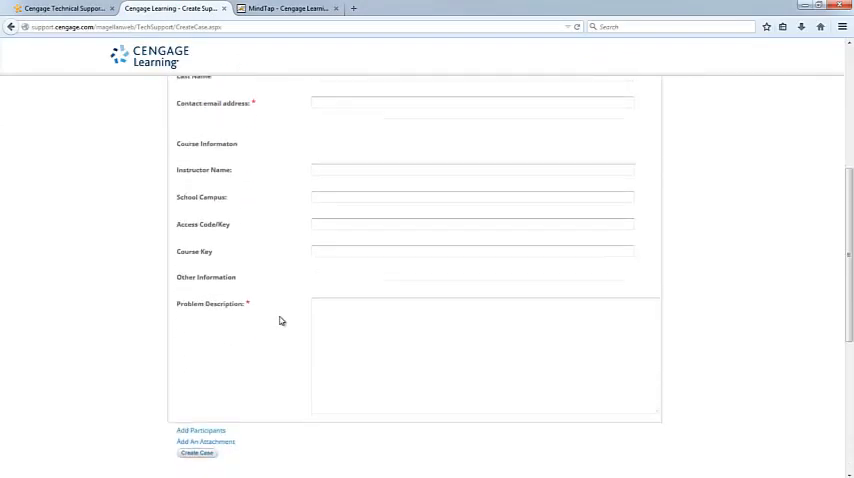
pyautogui.scroll(-3)
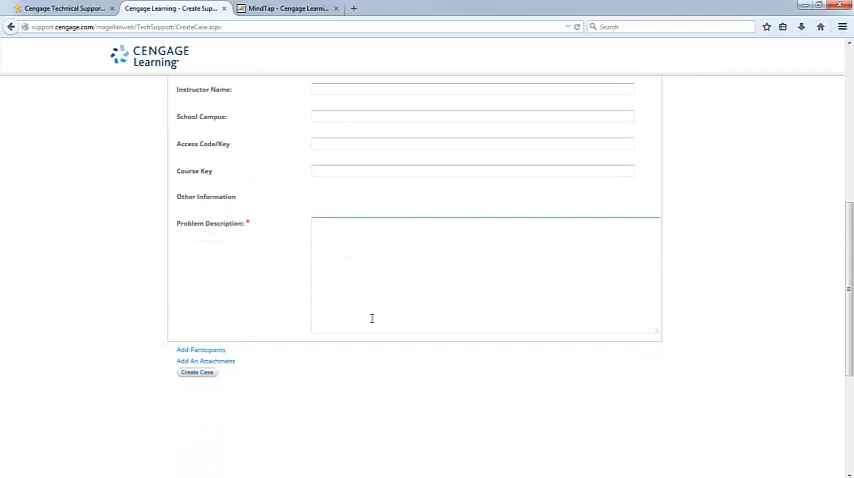
pyautogui.moveTo(93, 377)
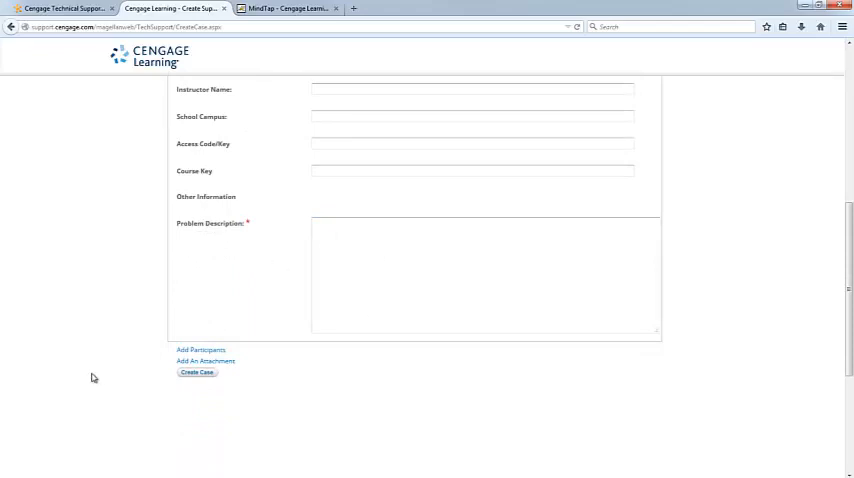
pyautogui.moveTo(175, 357)
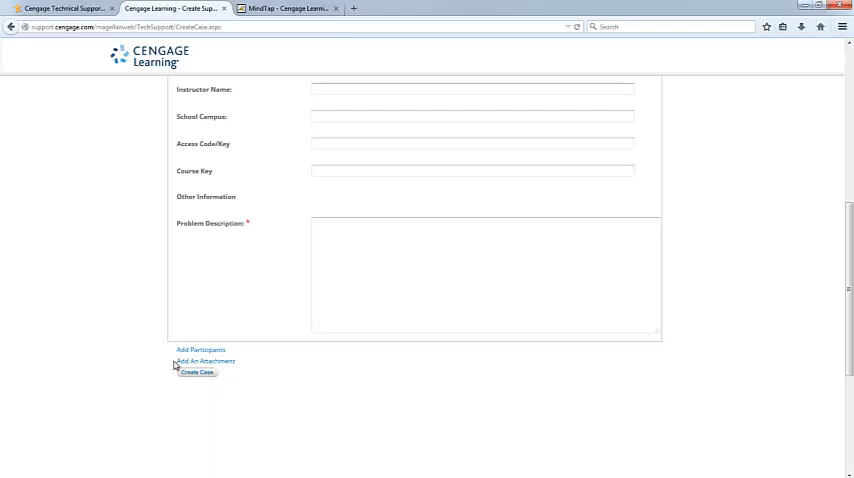
pyautogui.moveTo(200, 303)
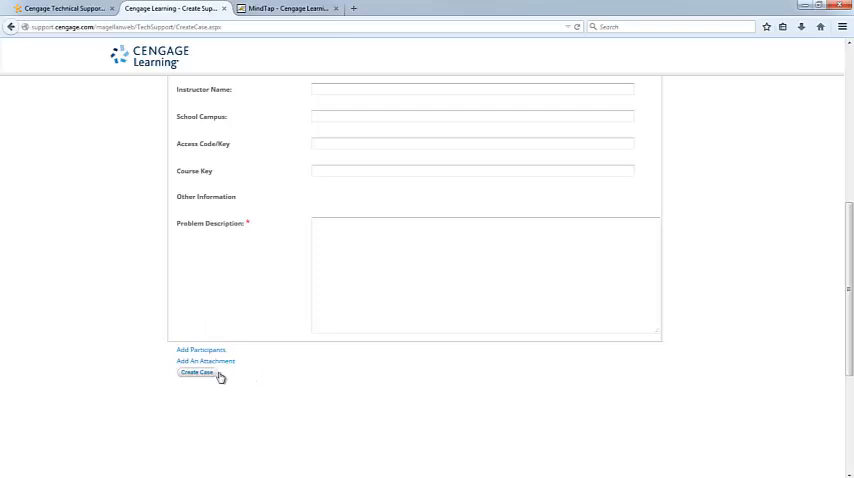
pyautogui.moveTo(277, 401)
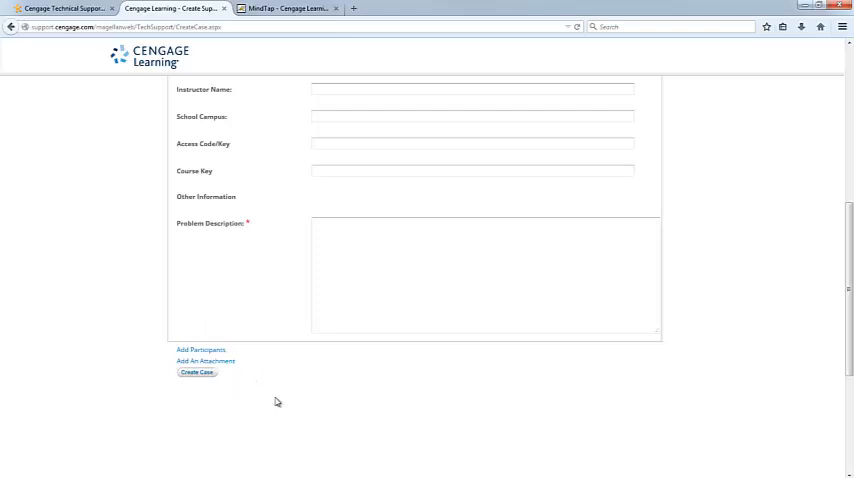